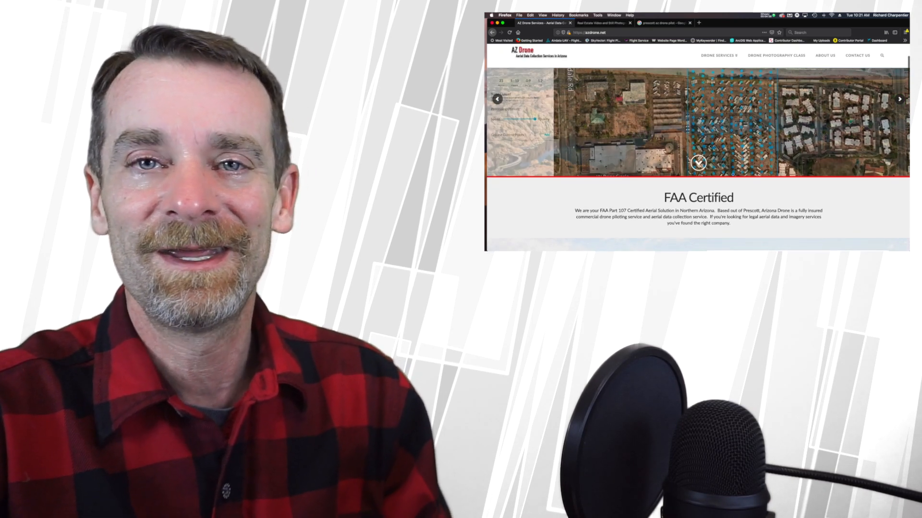
# - Scroll down through the AZ Drone homepage sections below the opening aerial image
pyautogui.scroll(-3)
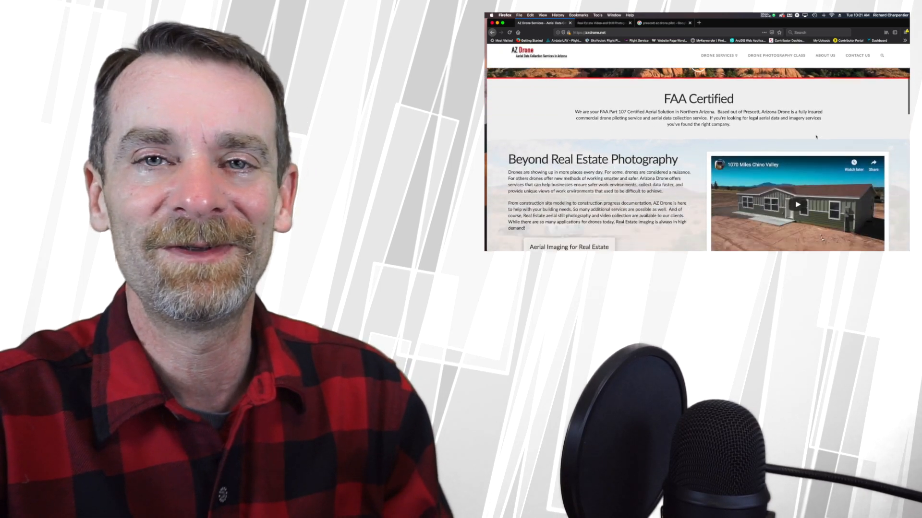
pyautogui.scroll(-3)
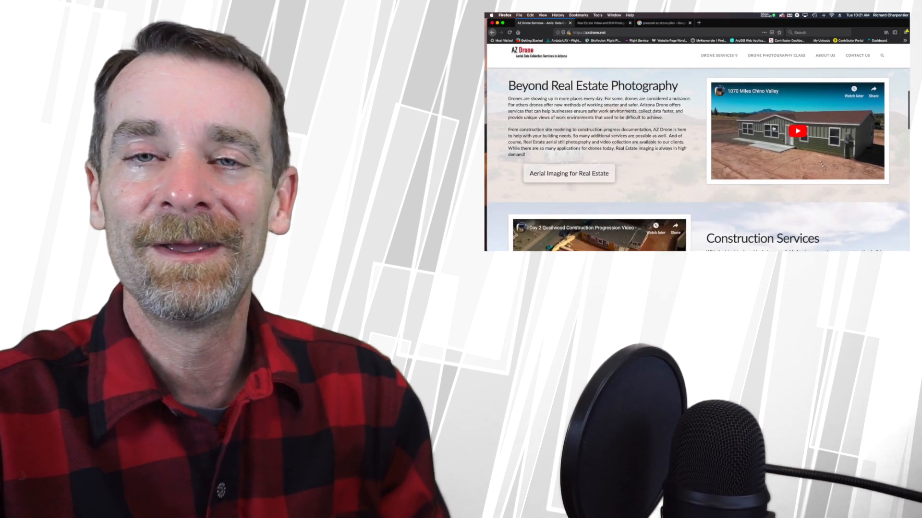
pyautogui.scroll(-3)
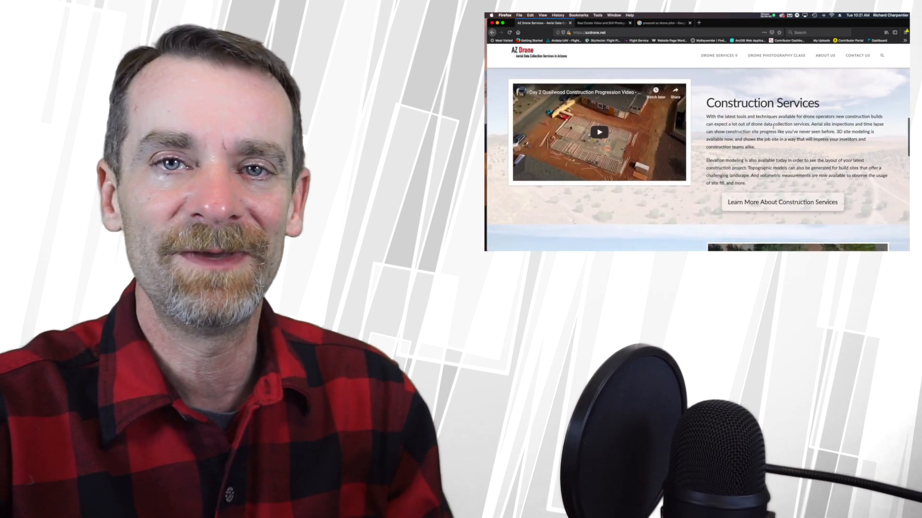
pyautogui.scroll(-3)
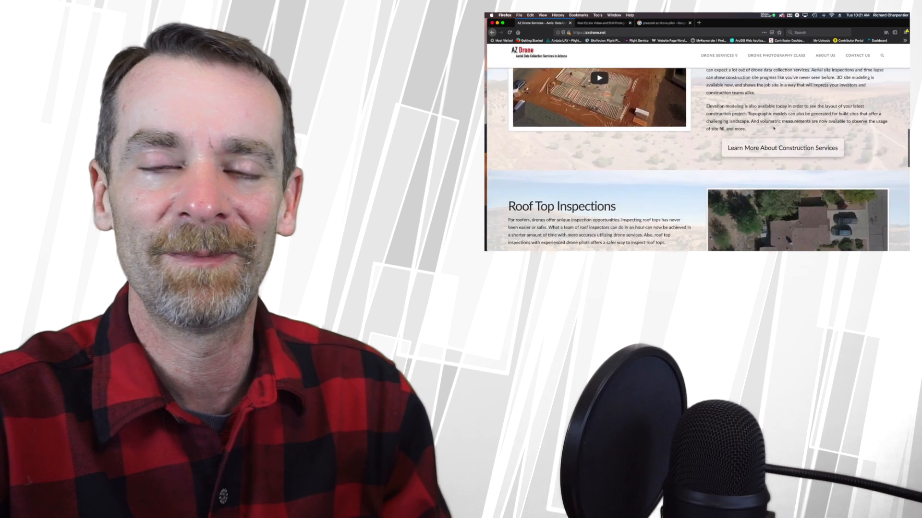
pyautogui.scroll(-3)
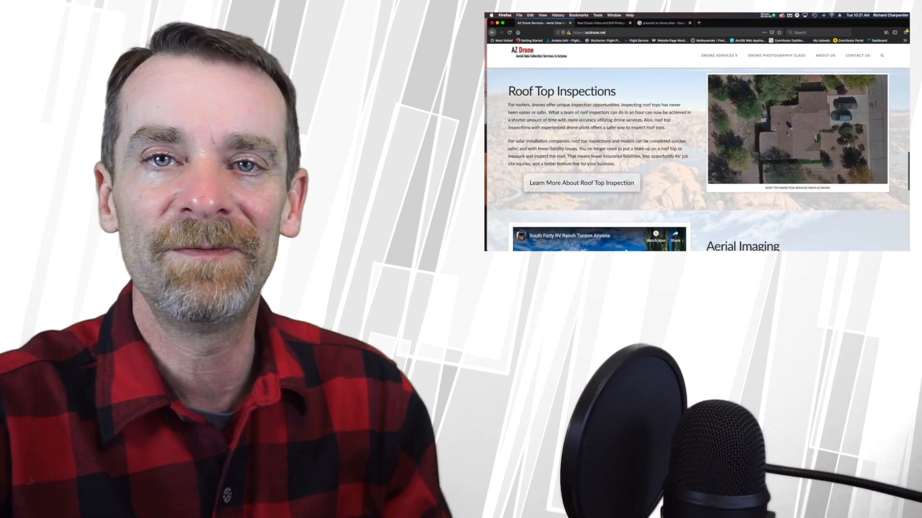
pyautogui.scroll(-3)
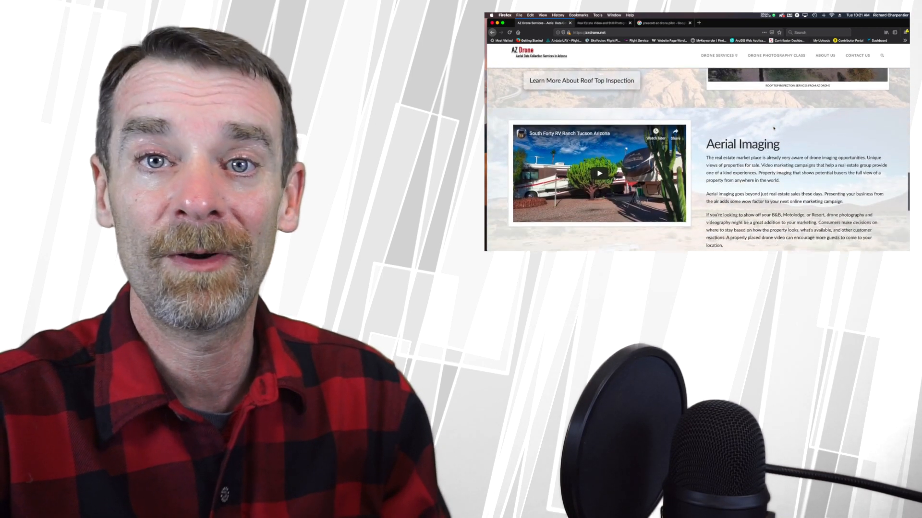
pyautogui.scroll(-3)
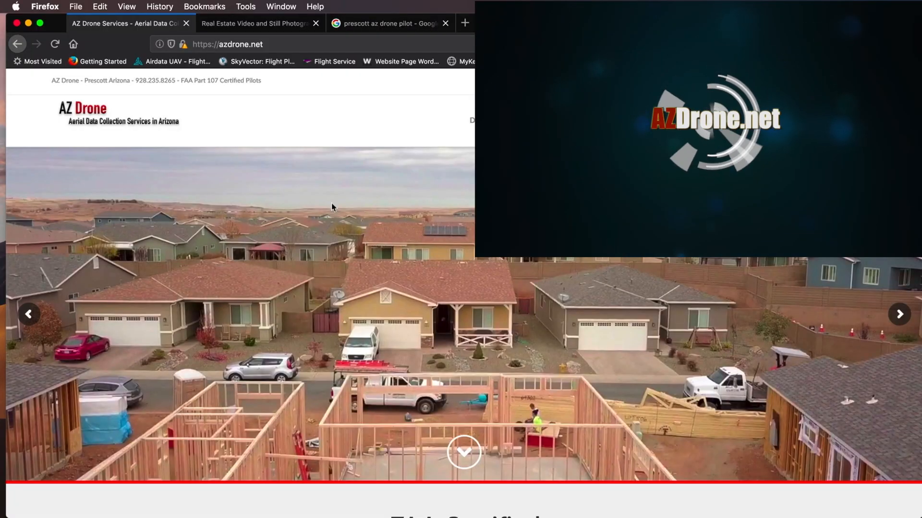
pyautogui.scroll(-3)
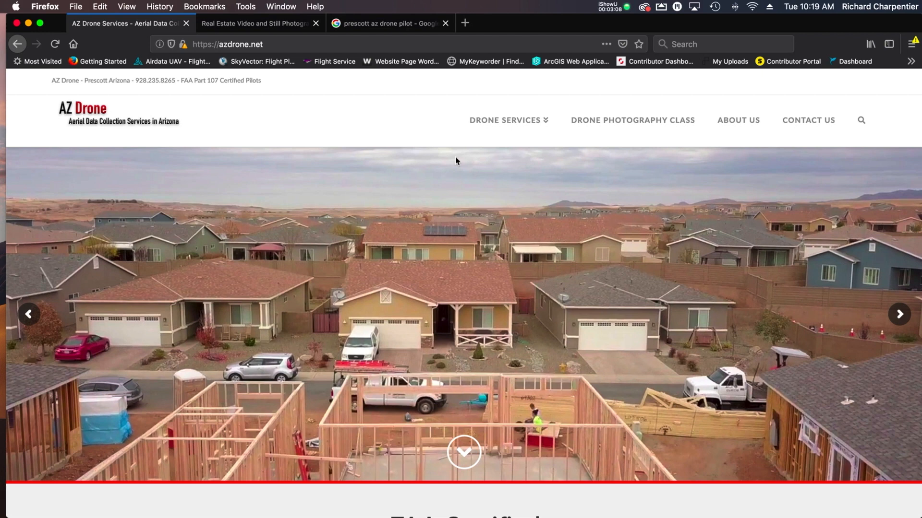
pyautogui.moveTo(453, 153)
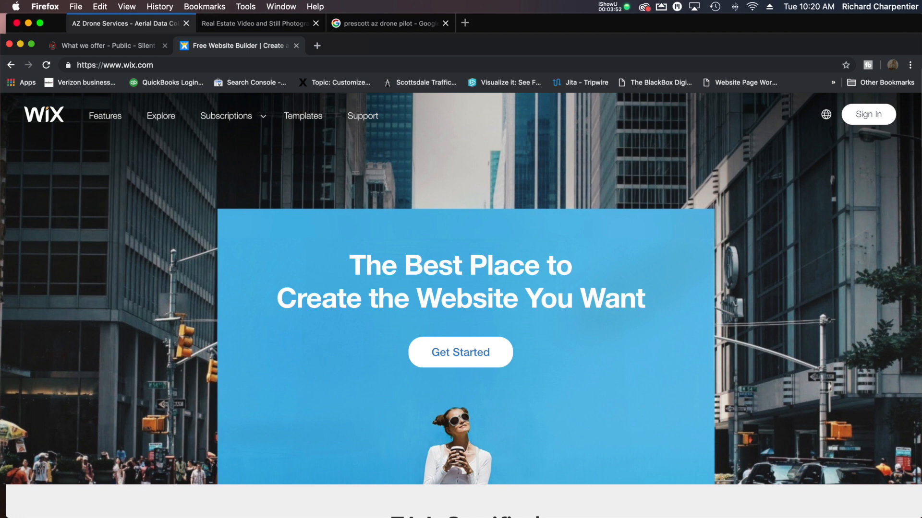
# - Dismiss the Chrome window showing Wix so the azdrone.net homepage is back in view
pyautogui.click(129, 23)
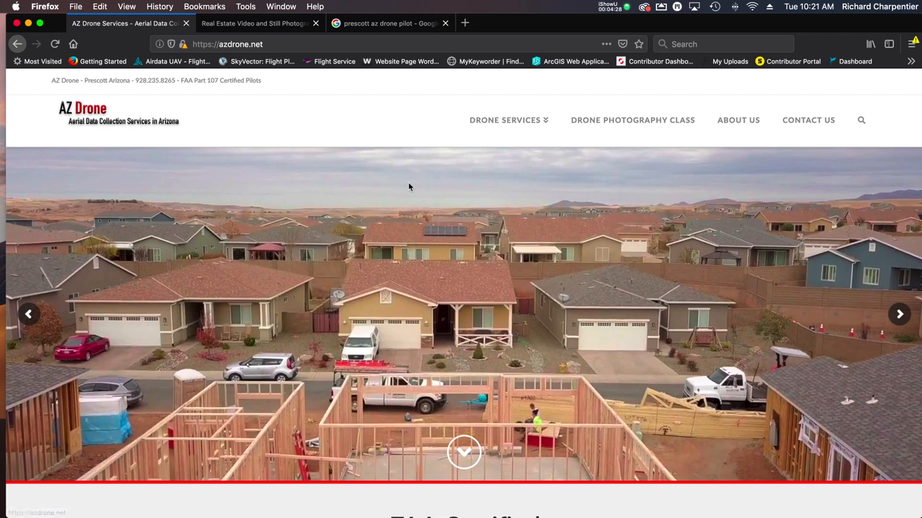
pyautogui.scroll(-3)
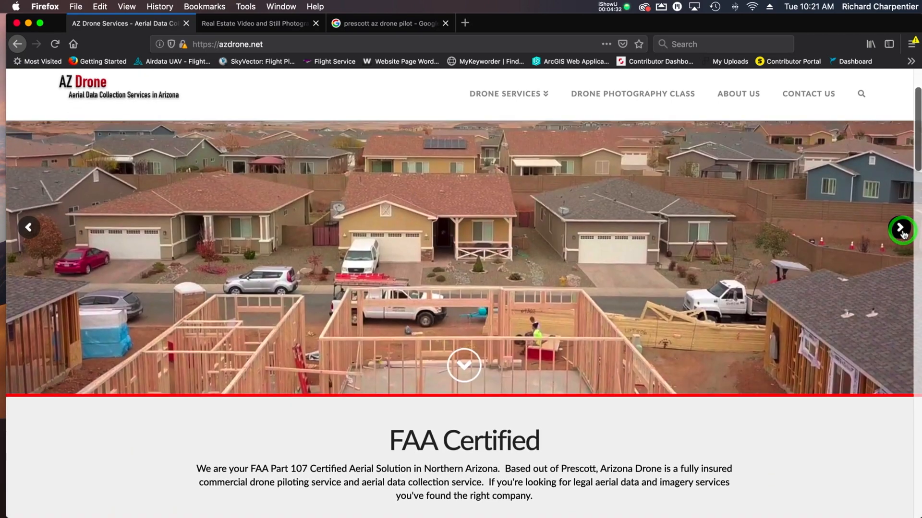
pyautogui.click(900, 227)
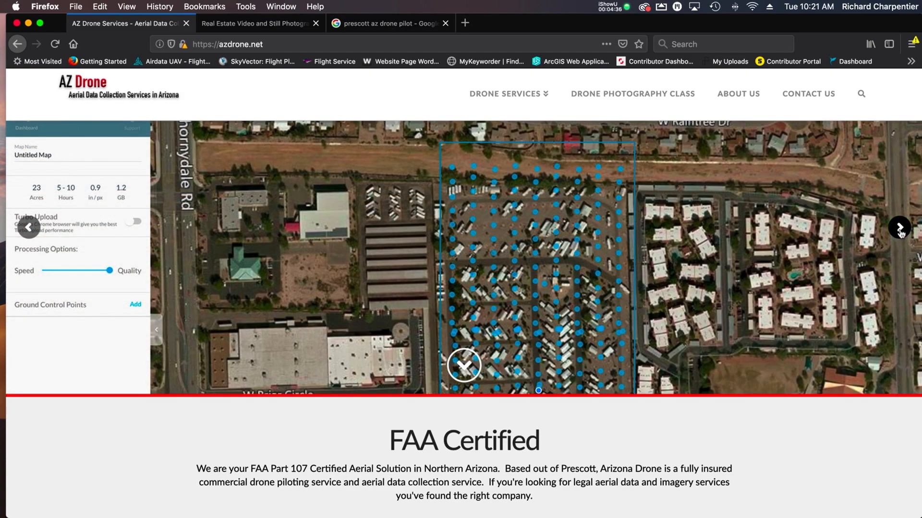
pyautogui.scroll(-3)
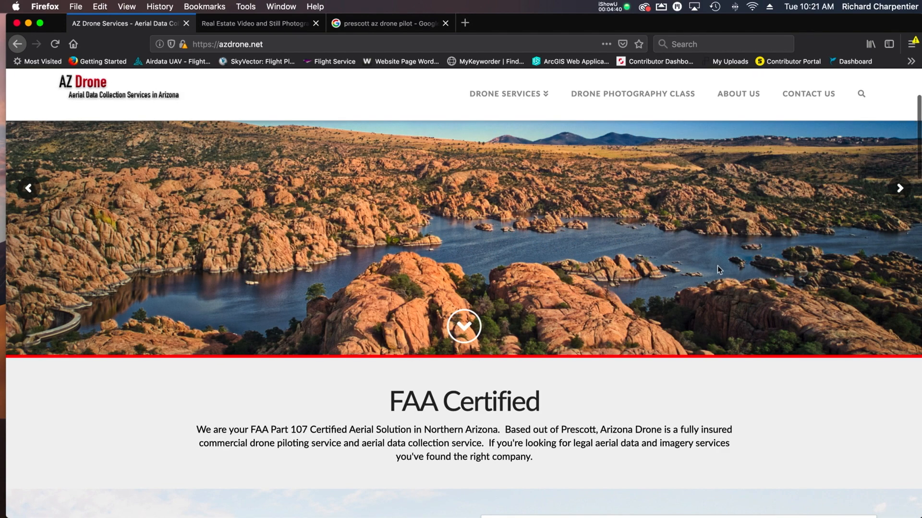
pyautogui.scroll(-3)
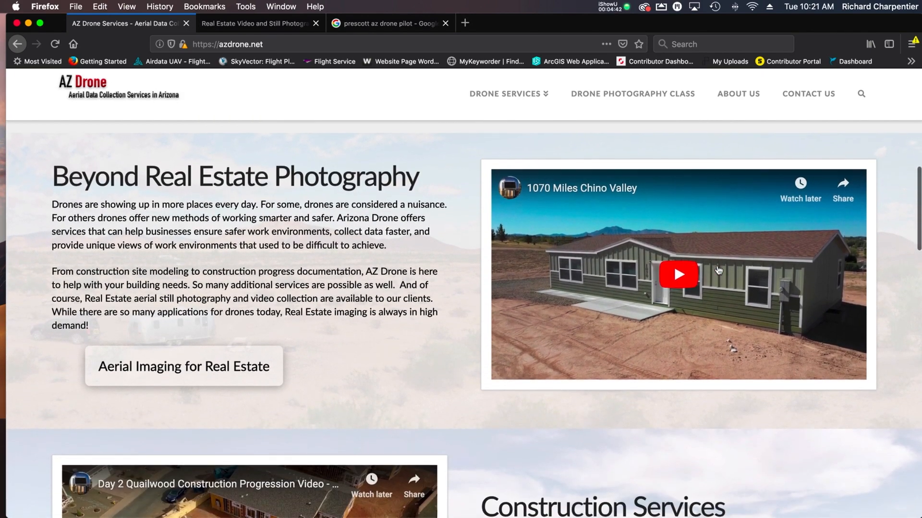
pyautogui.scroll(-3)
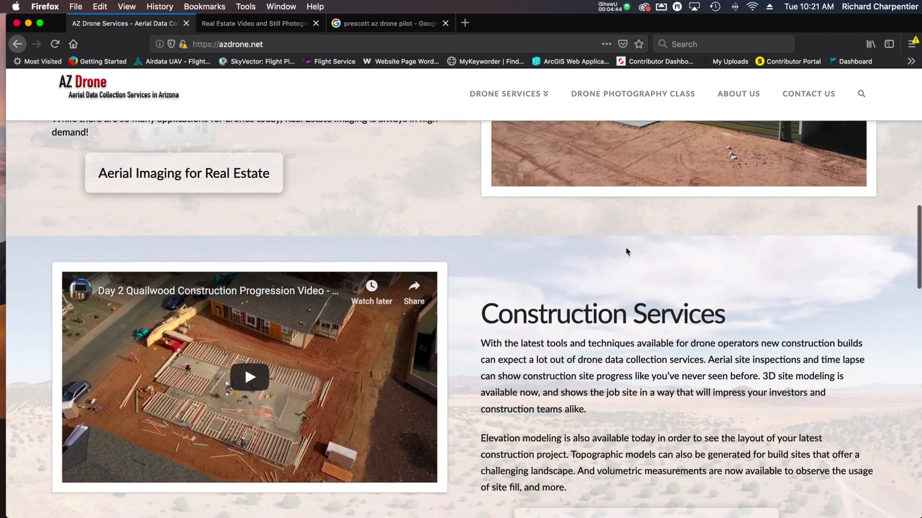
pyautogui.scroll(-3)
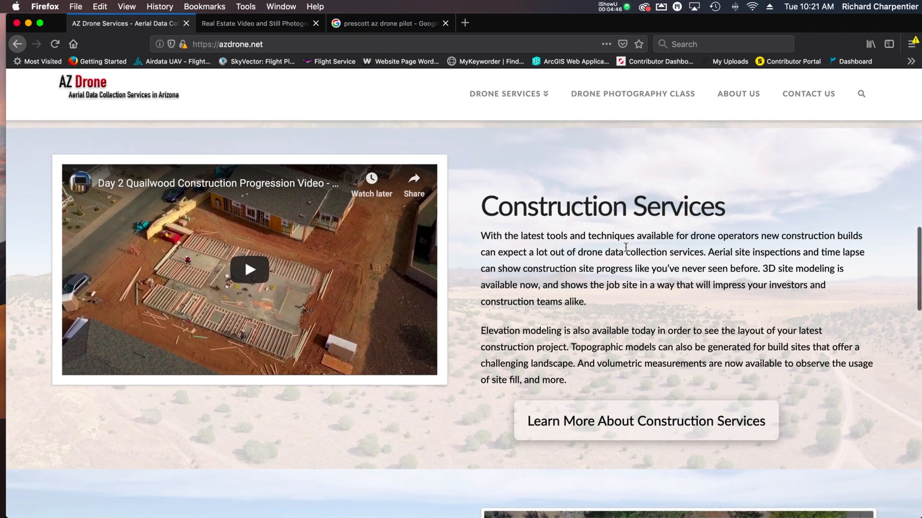
pyautogui.scroll(-3)
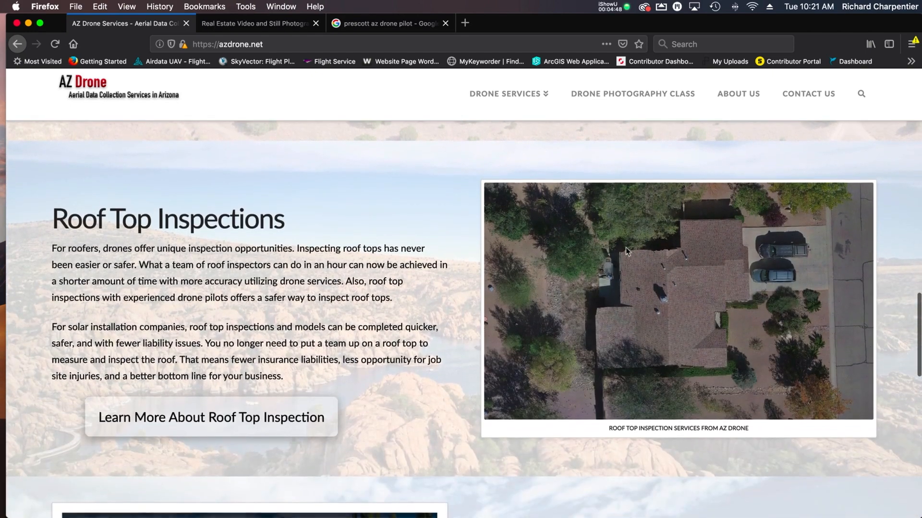
pyautogui.scroll(-3)
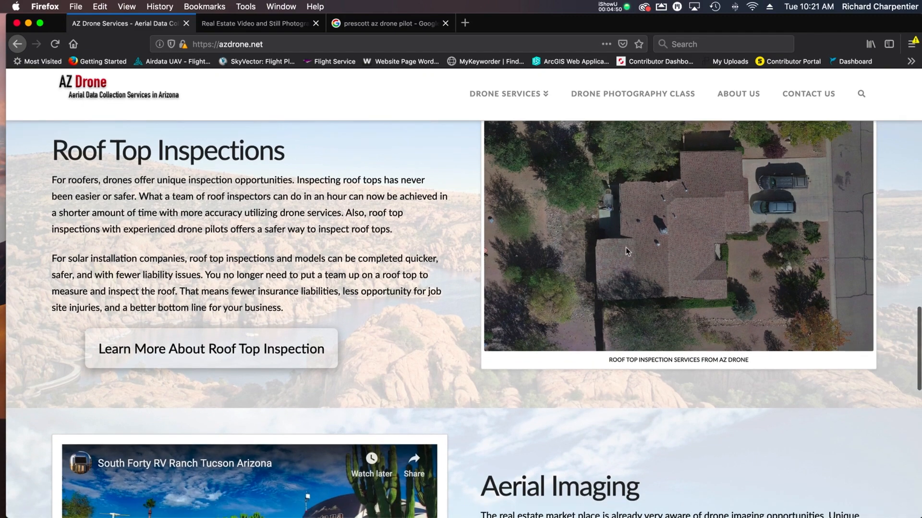
pyautogui.scroll(-3)
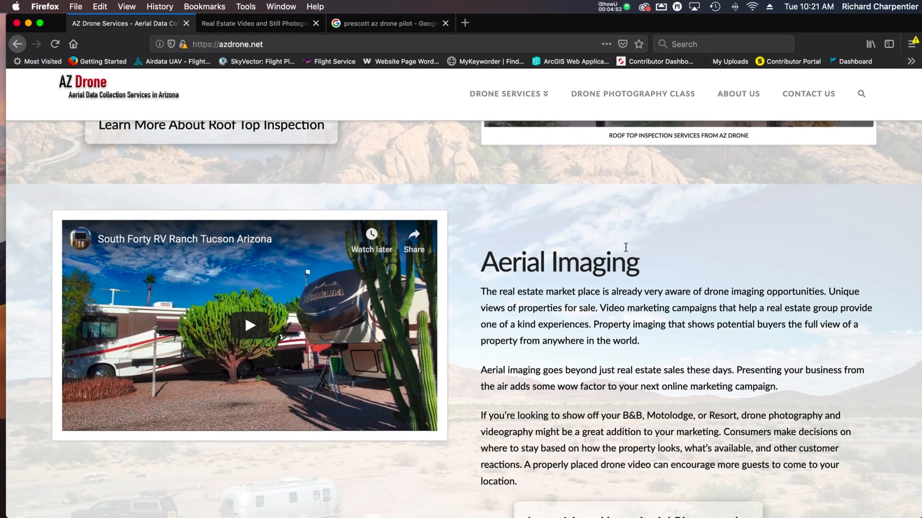
pyautogui.moveTo(674, 259)
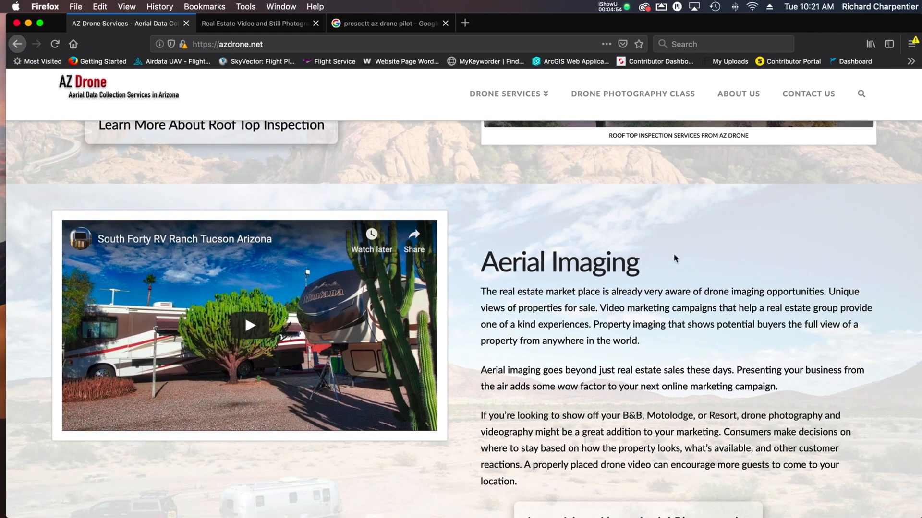
pyautogui.moveTo(711, 275)
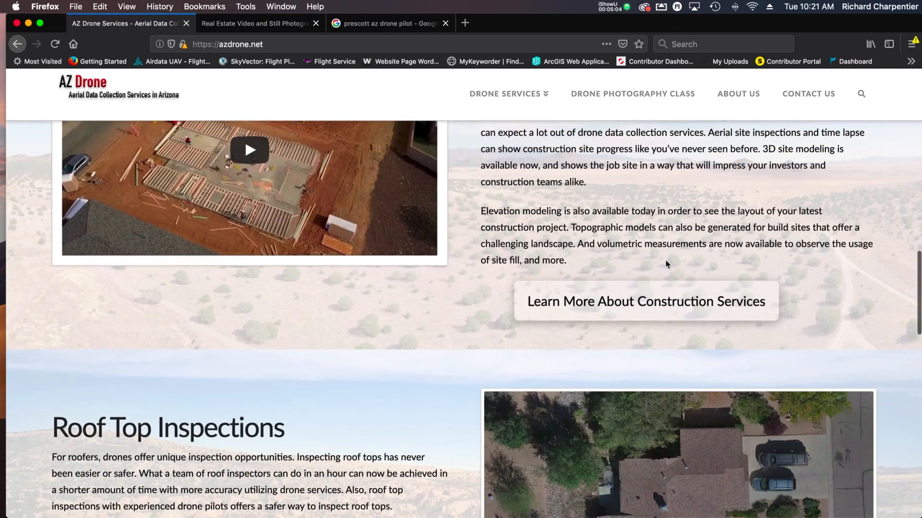
pyautogui.scroll(3)
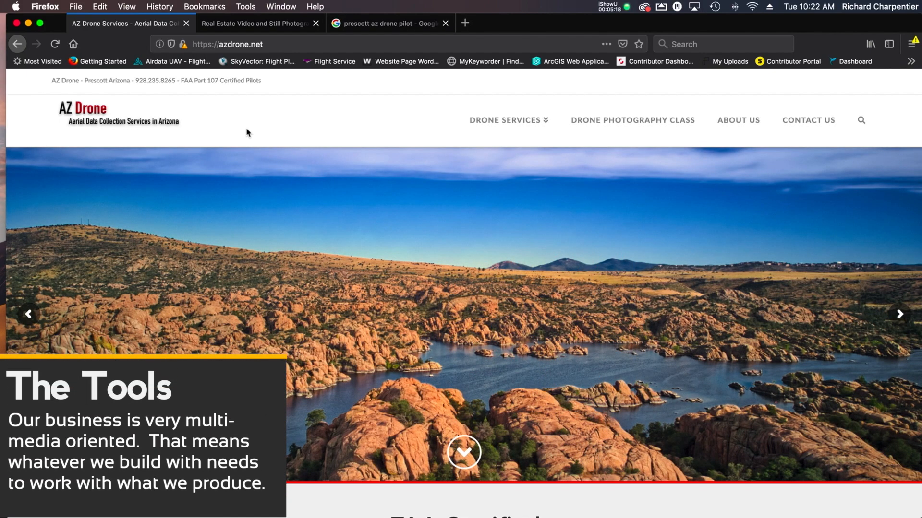
# - Go to the Real Estate Video and Still Photography page and scroll to the 998 Middle Drive project
pyautogui.click(251, 24)
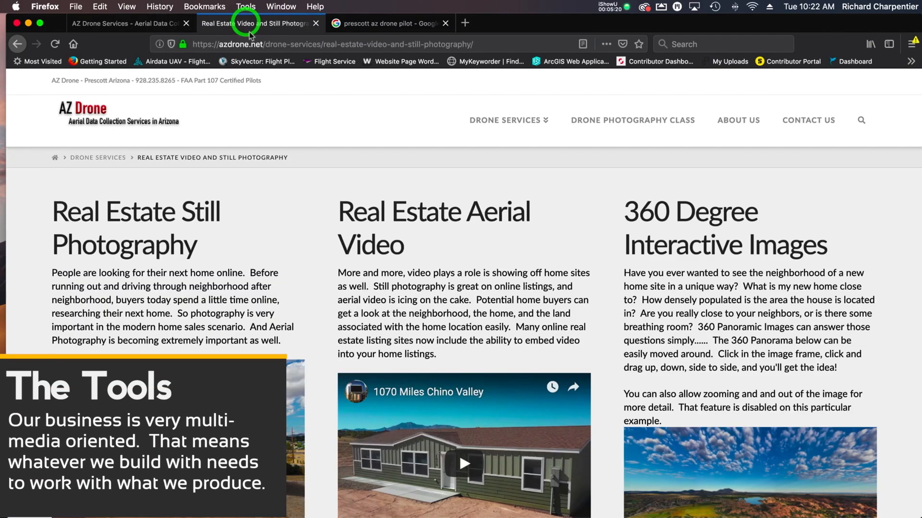
pyautogui.scroll(-3)
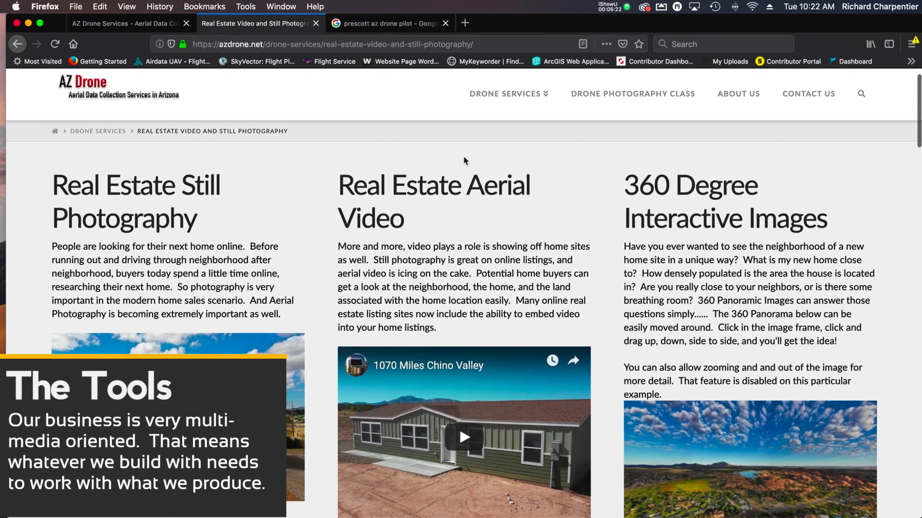
pyautogui.scroll(-3)
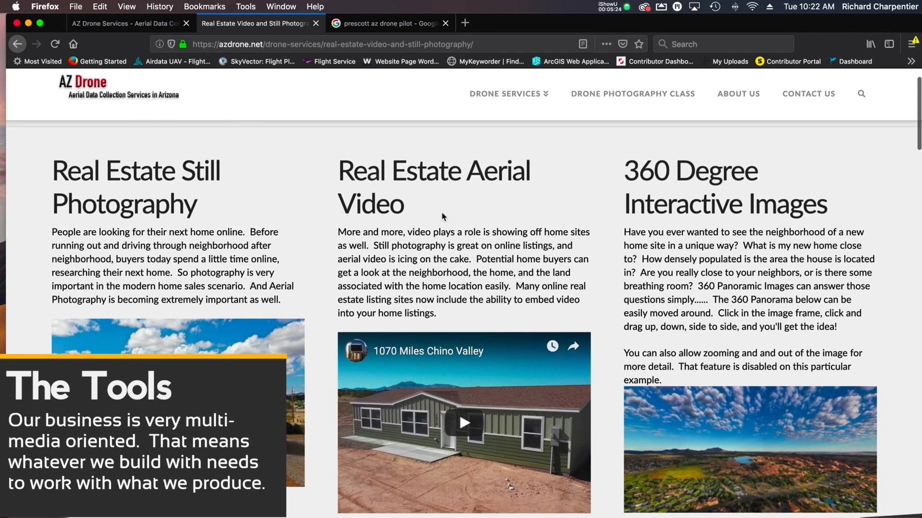
pyautogui.scroll(-3)
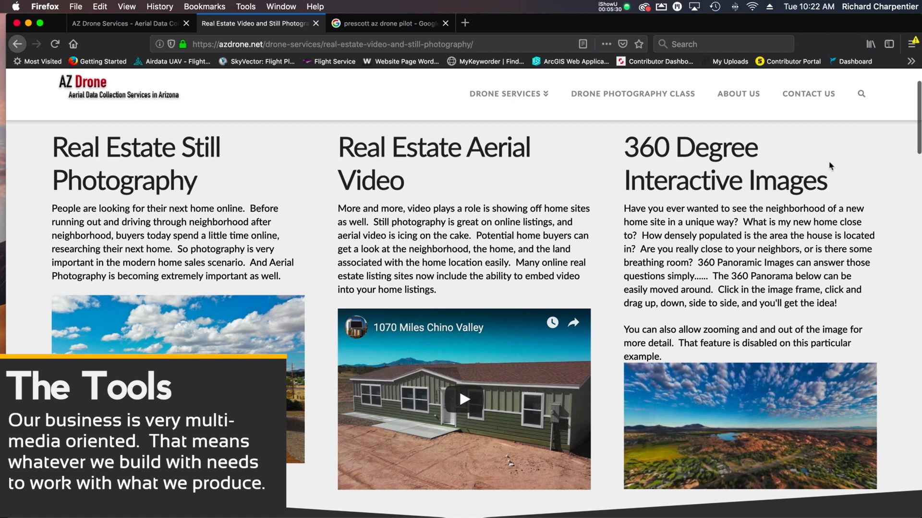
pyautogui.scroll(-3)
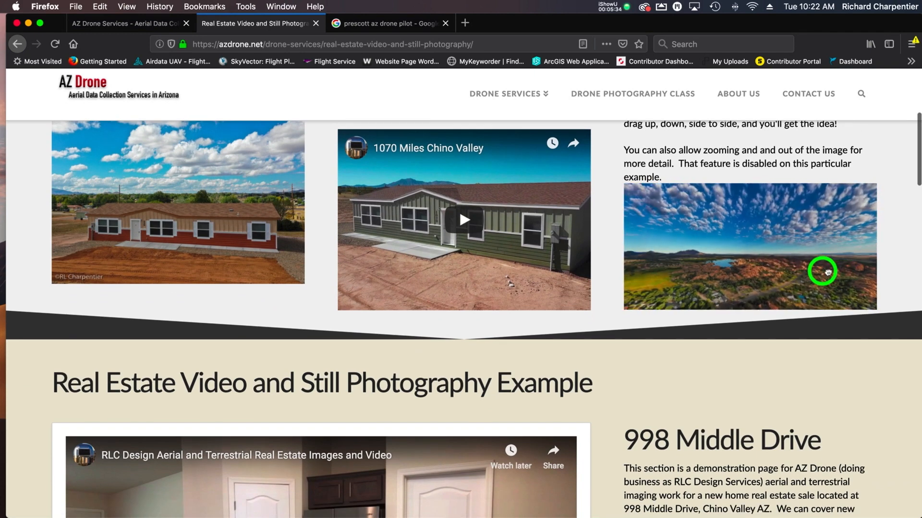
# - Rotate the 360 panorama several times to look around toward the red rock hills
pyautogui.moveTo(822, 272); pyautogui.dragTo(758, 187)
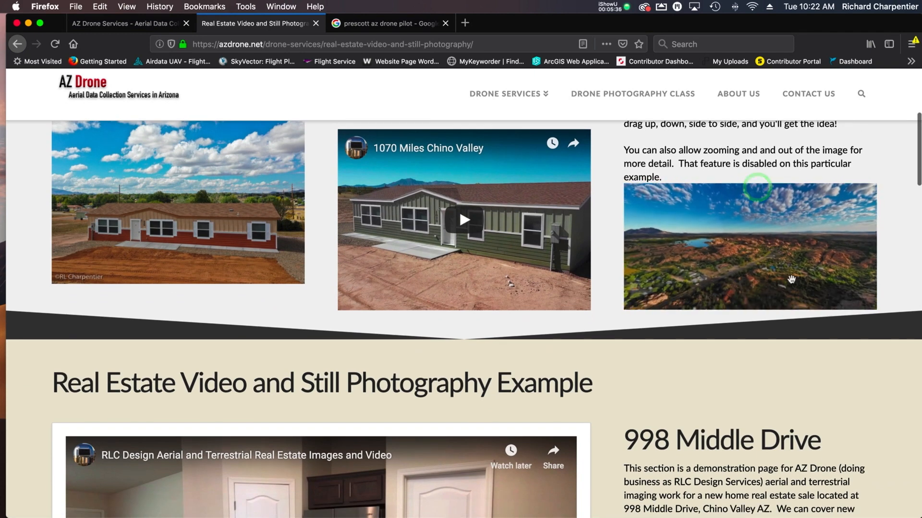
pyautogui.moveTo(758, 187); pyautogui.dragTo(816, 248)
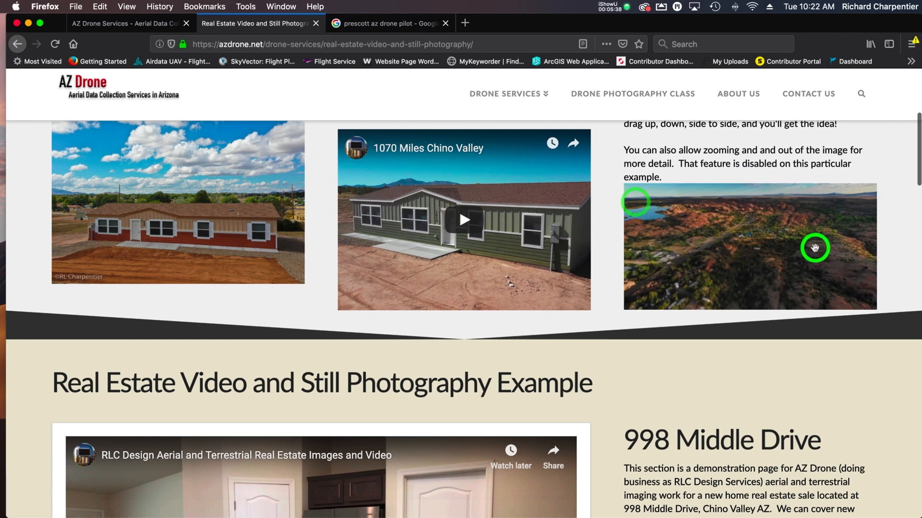
pyautogui.moveTo(814, 248); pyautogui.dragTo(679, 242)
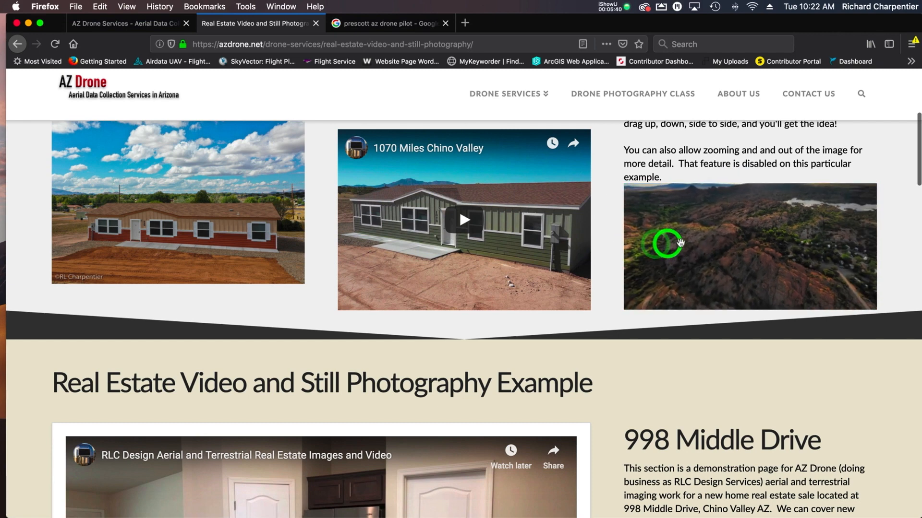
pyautogui.moveTo(678, 243); pyautogui.dragTo(817, 243)
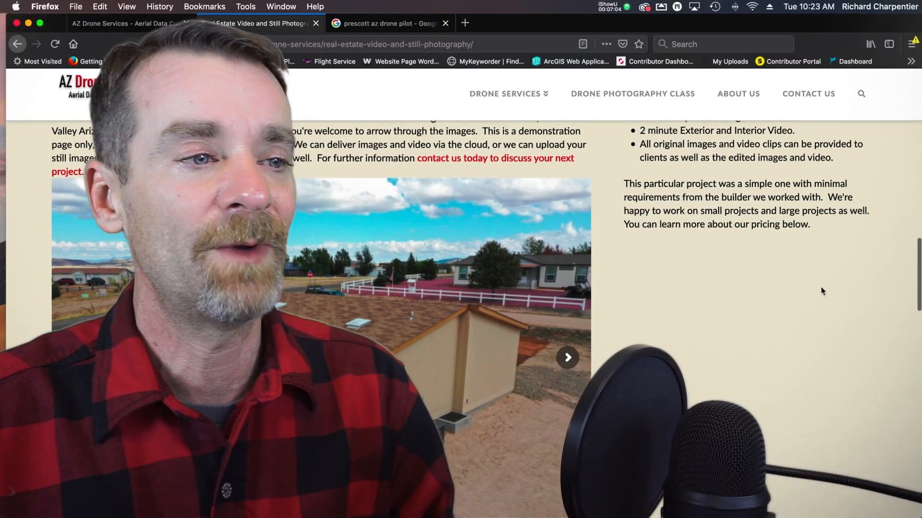
# - Choose Construction Services from the Drone Services menu
pyautogui.scroll(-3)
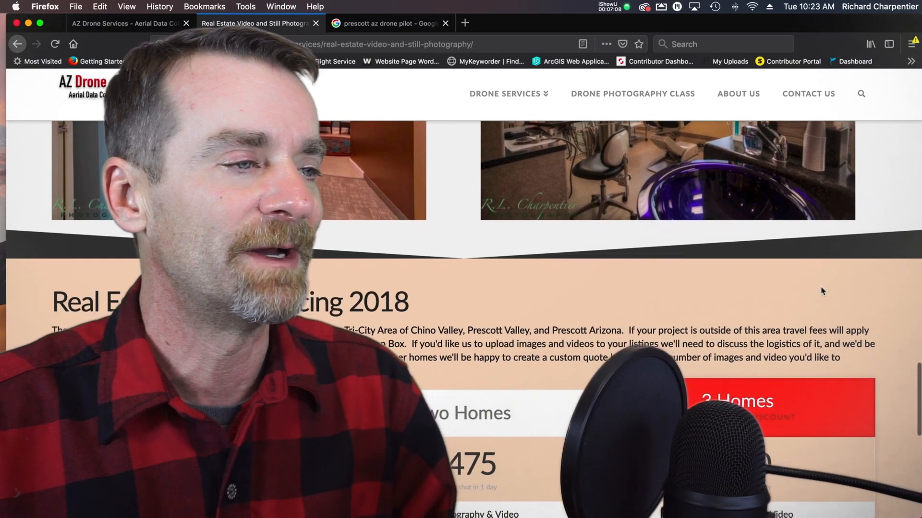
pyautogui.scroll(-3)
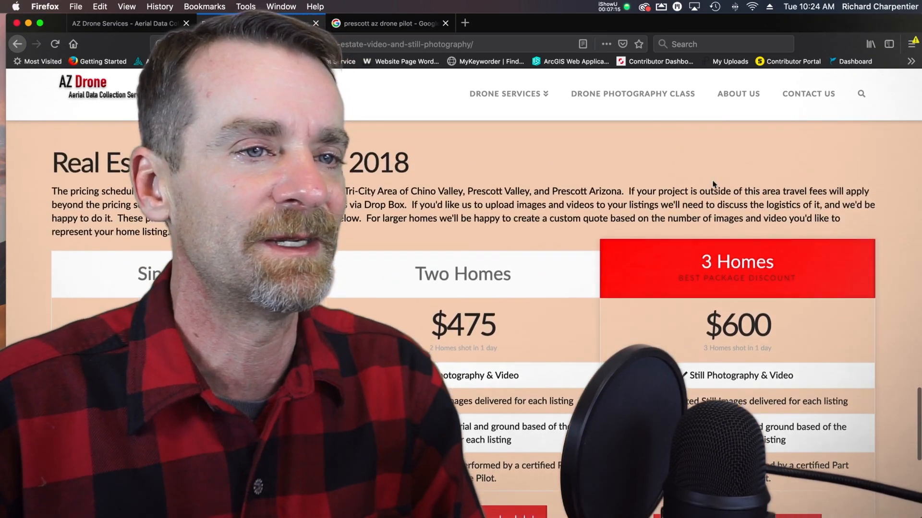
pyautogui.click(508, 94)
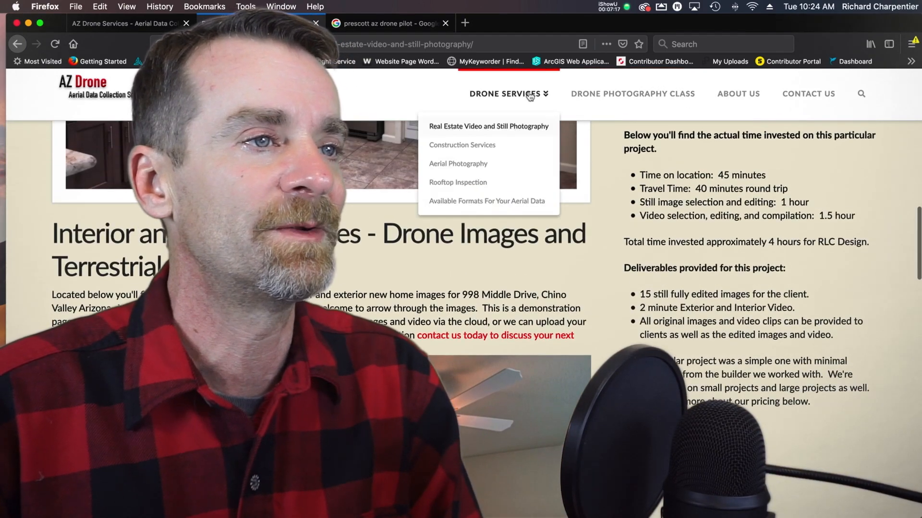
pyautogui.click(485, 147)
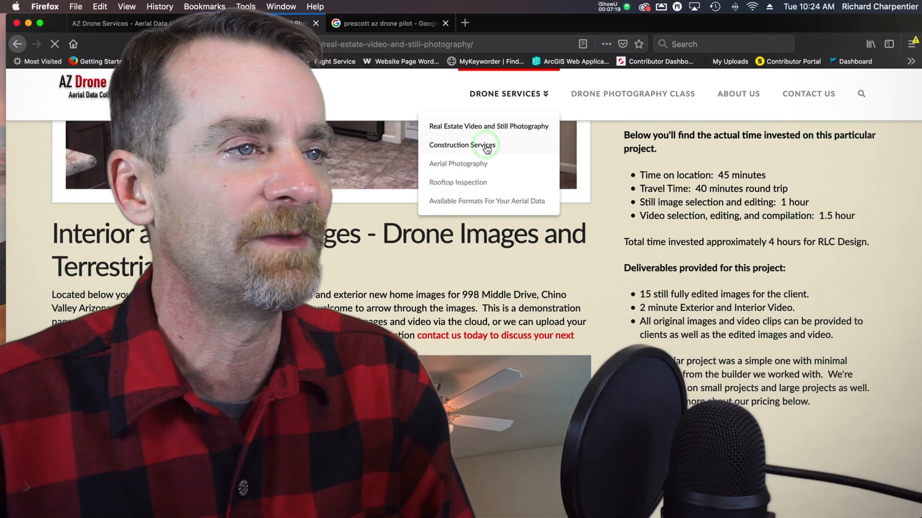
pyautogui.click(461, 145)
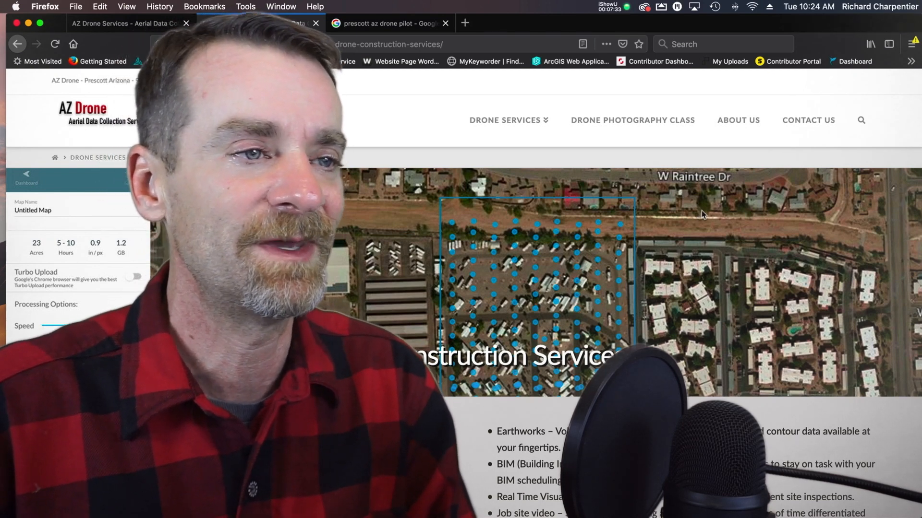
# - Scroll down to the A Sample Drone Model map of the RV park
pyautogui.scroll(-3)
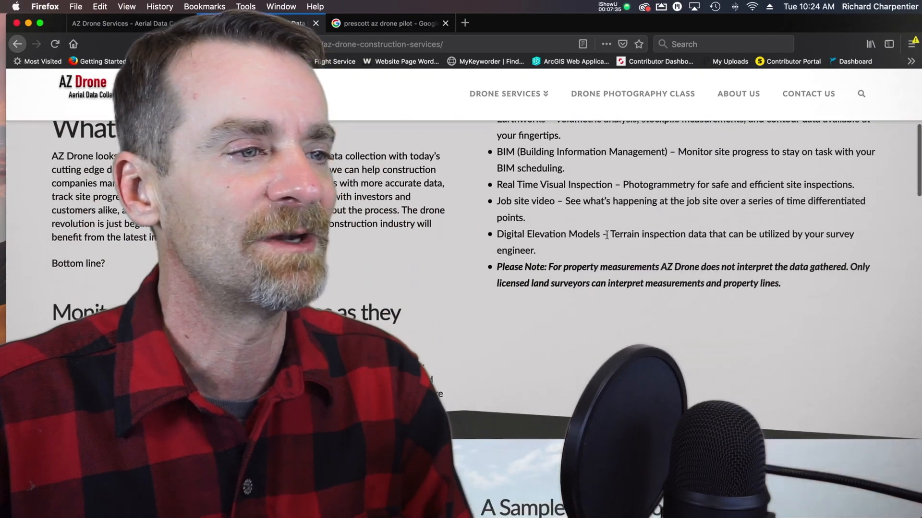
pyautogui.scroll(-3)
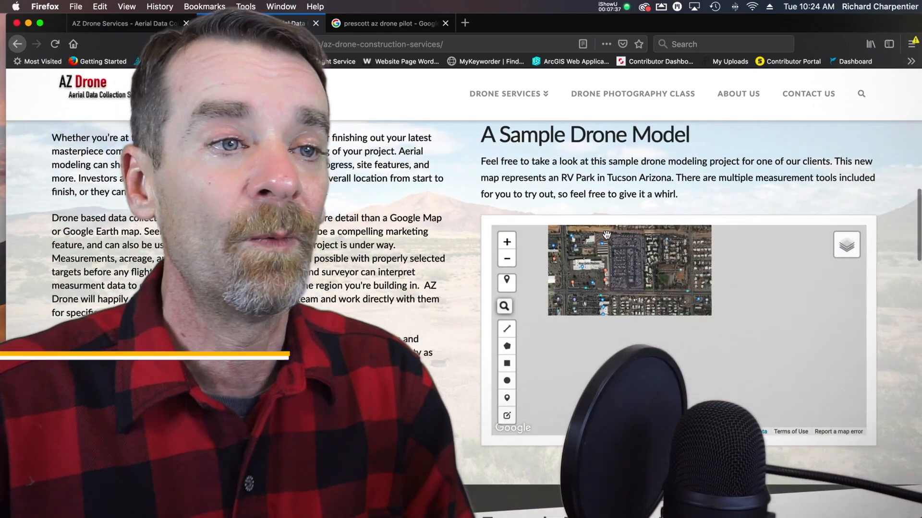